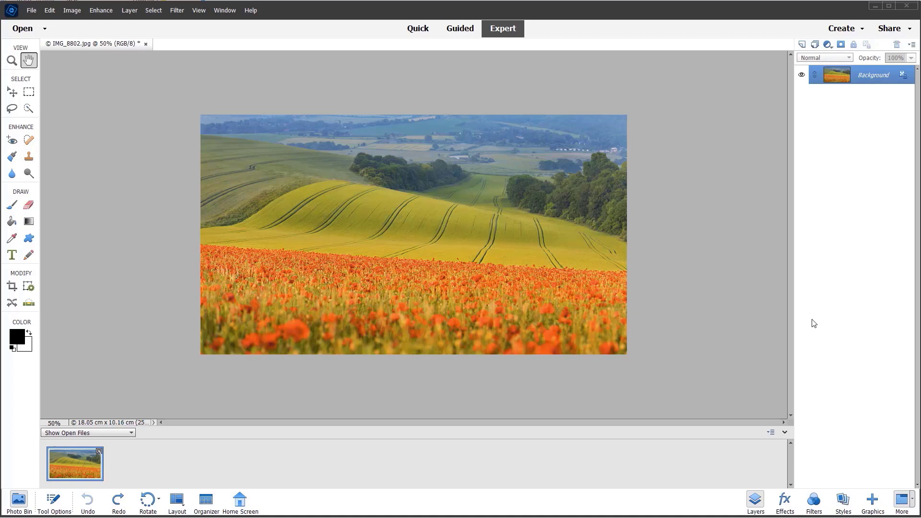
pyautogui.moveTo(81, 204)
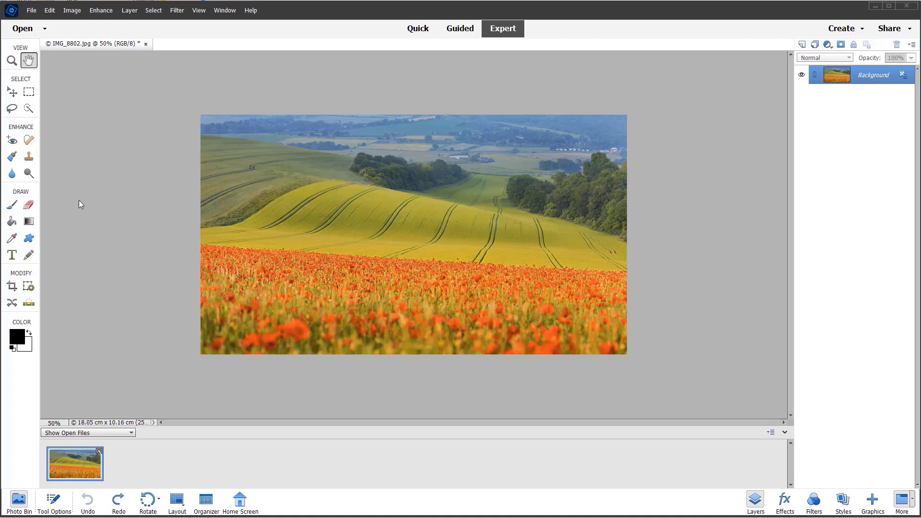
# Enlarge the canvas in percent (115 / 120) to add white space around the photo.
pyautogui.click(72, 10)
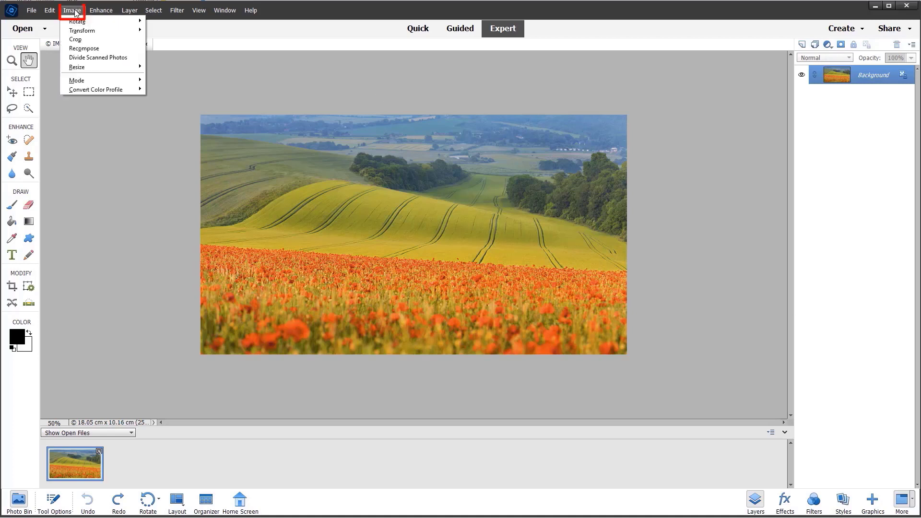
pyautogui.moveTo(85, 67)
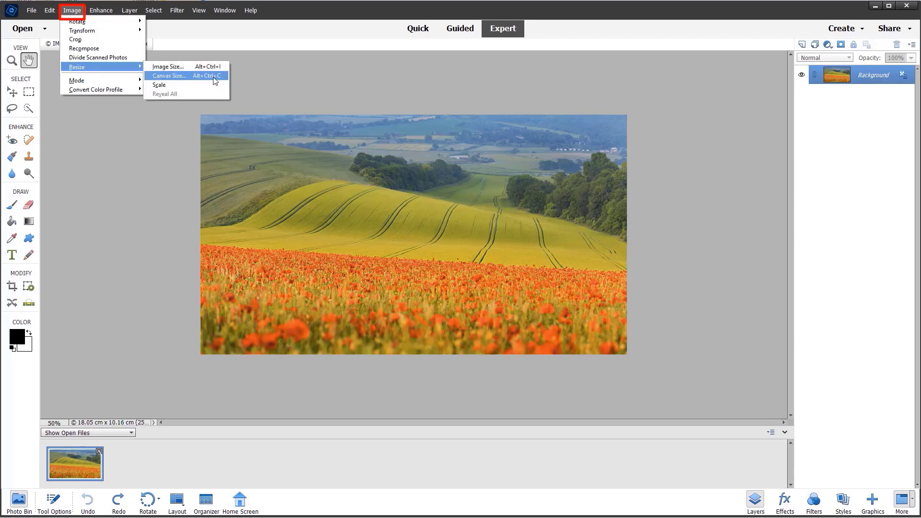
pyautogui.click(169, 75)
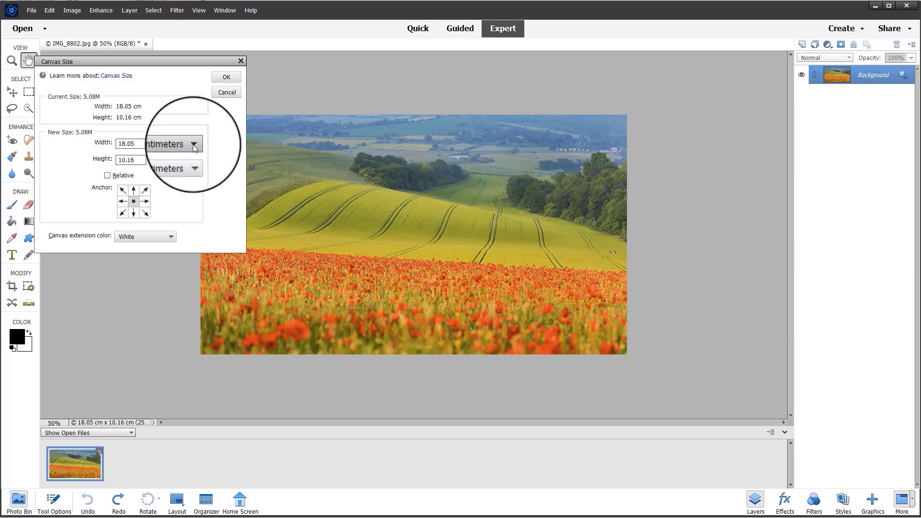
pyautogui.click(192, 144)
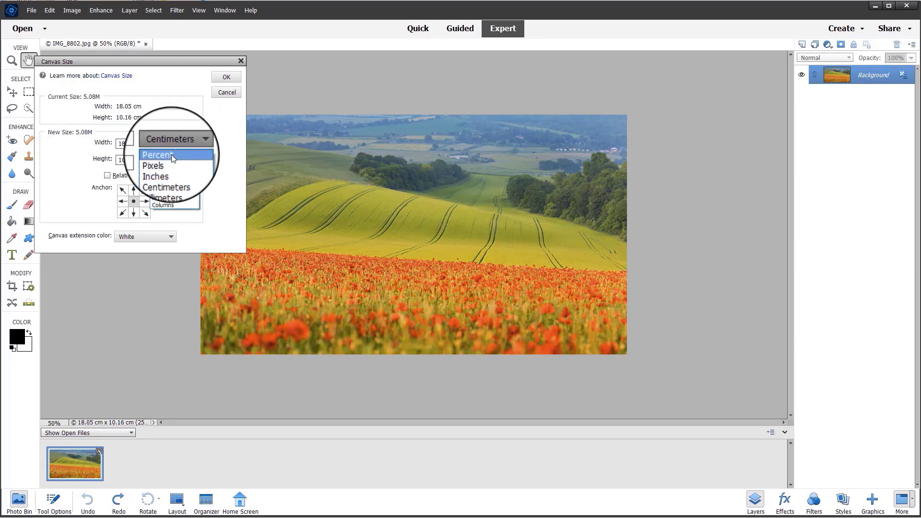
pyautogui.click(157, 156)
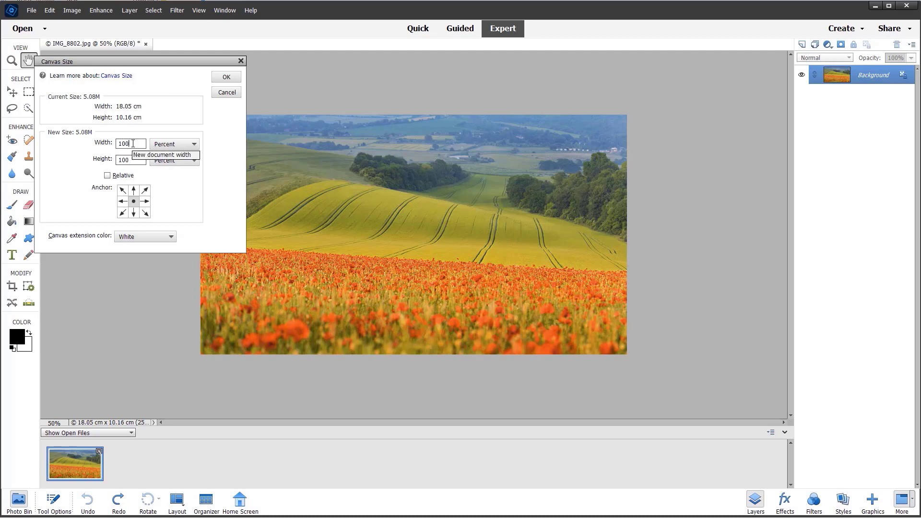
pyautogui.write('115')
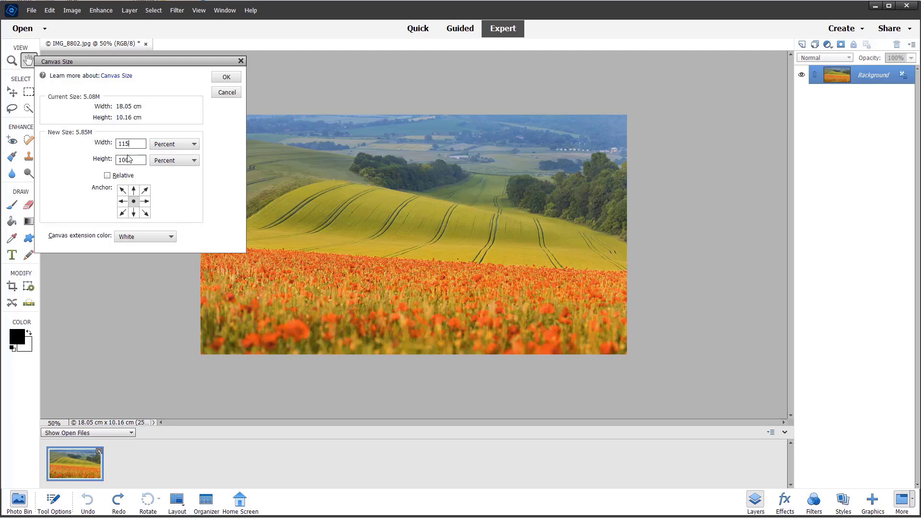
pyautogui.moveTo(136, 160)
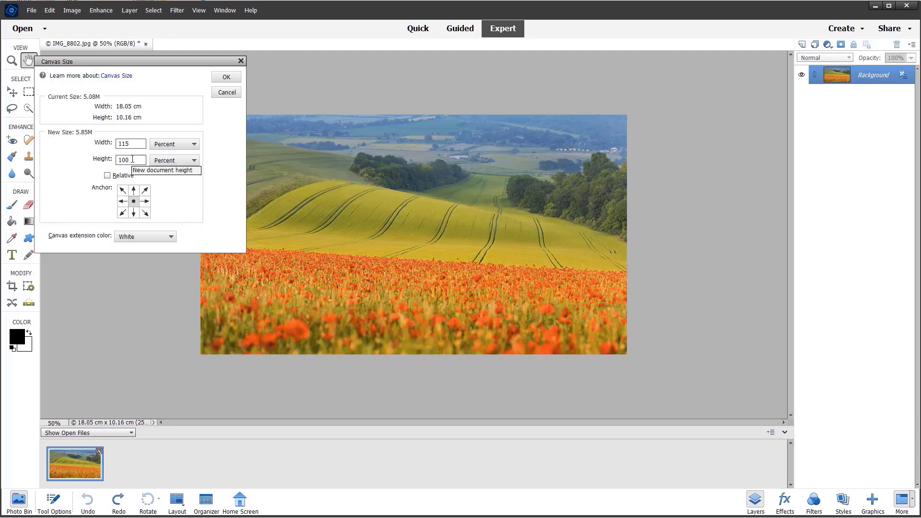
pyautogui.write('1')
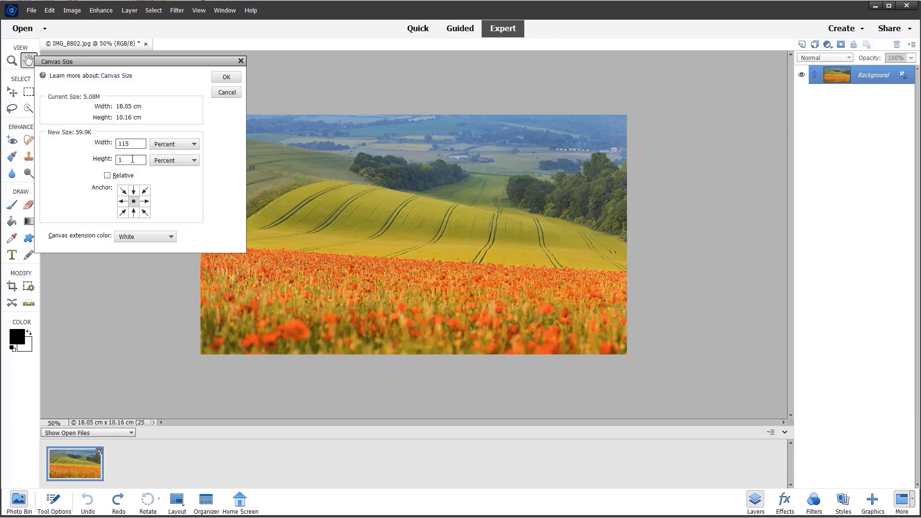
pyautogui.write('120')
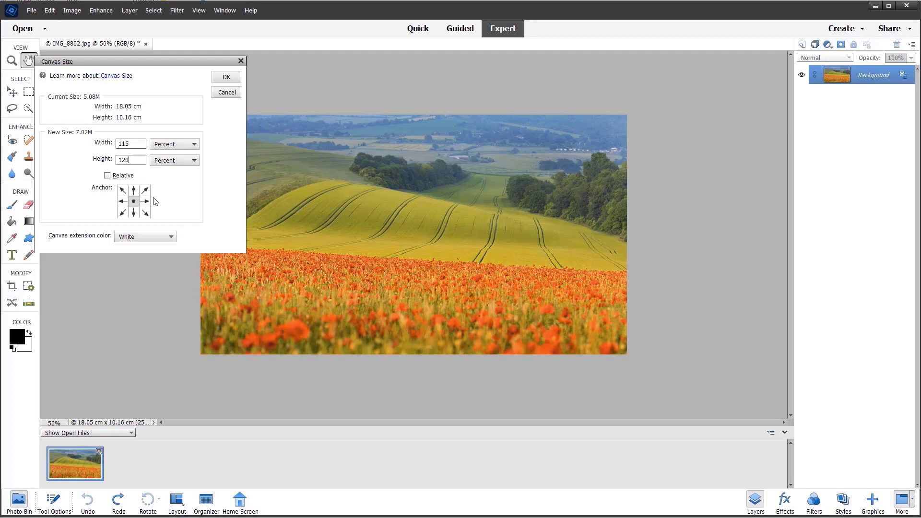
pyautogui.moveTo(219, 185)
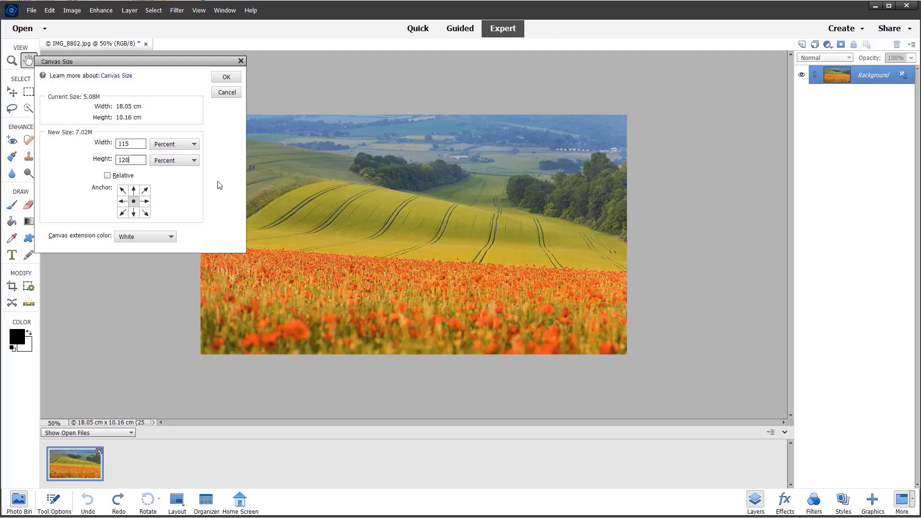
pyautogui.moveTo(215, 239)
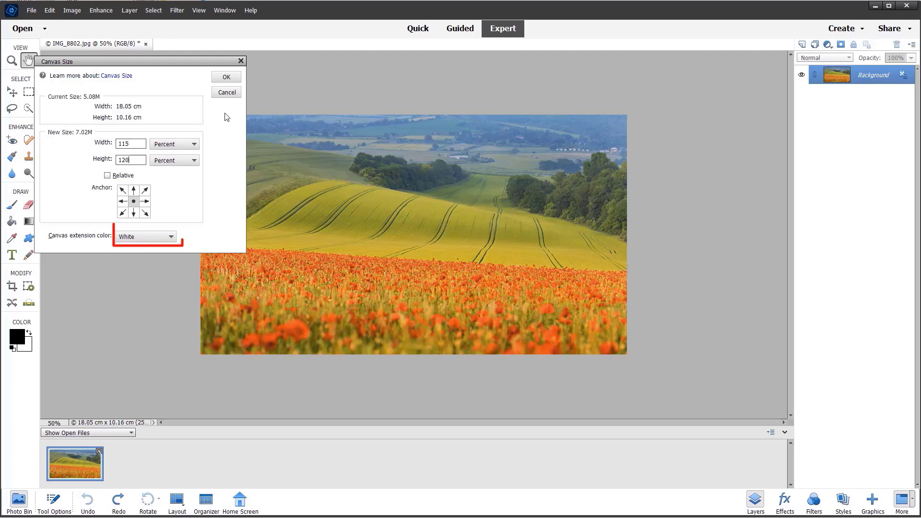
pyautogui.click(226, 77)
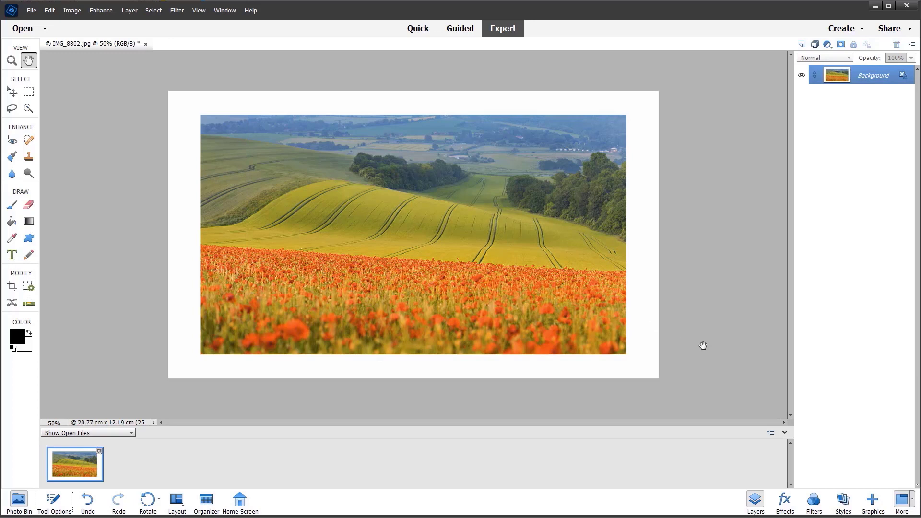
pyautogui.moveTo(762, 288)
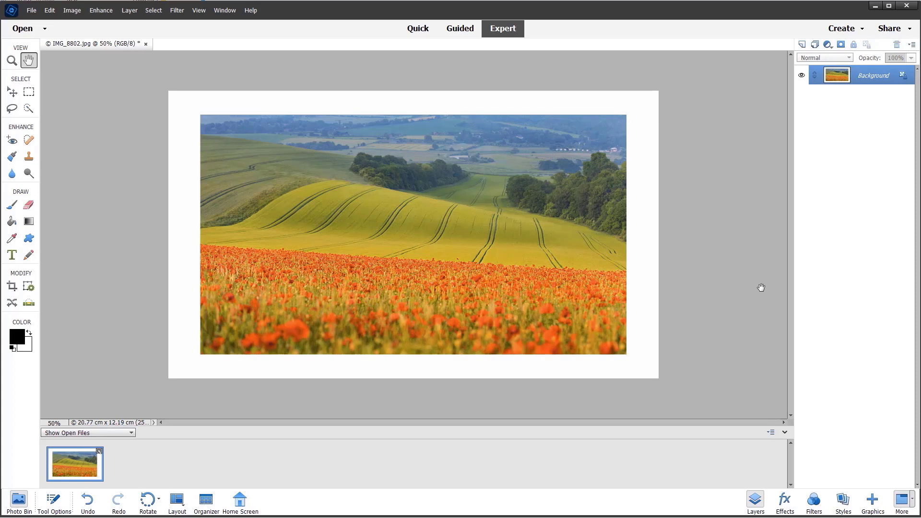
pyautogui.moveTo(831, 301)
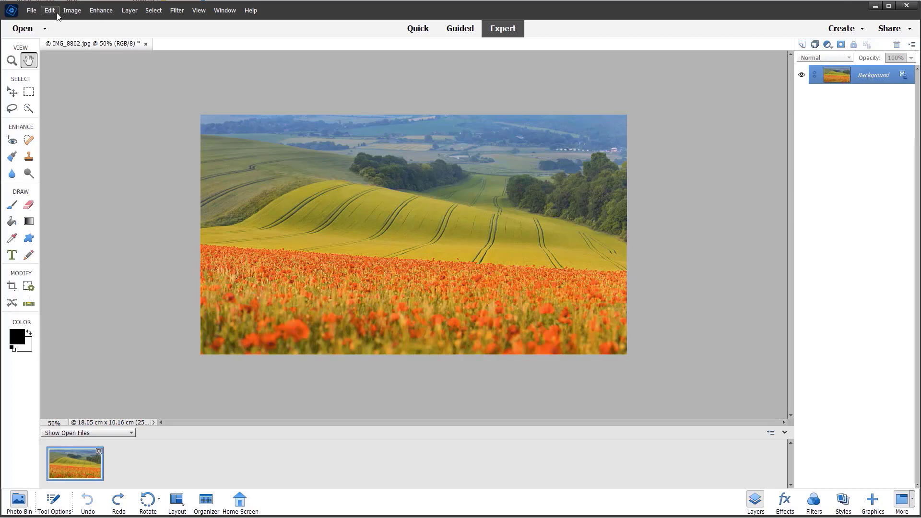
# Select the whole photo, apply a thin black Stroke (Outline) Selection, then deselect.
pyautogui.click(50, 10)
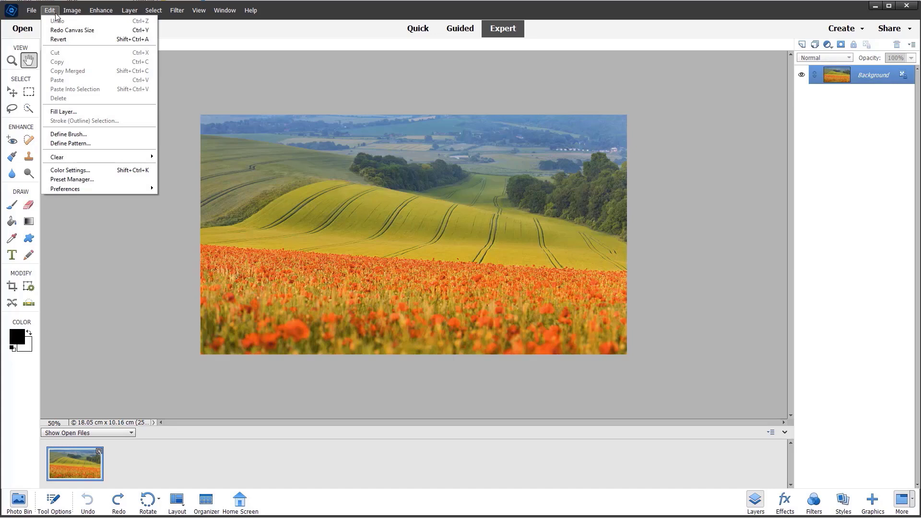
pyautogui.moveTo(750, 208)
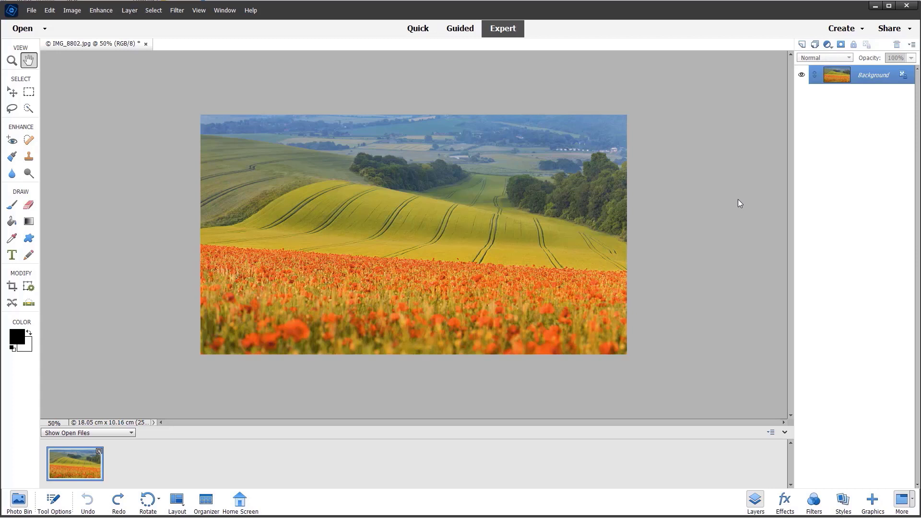
pyautogui.press('Ctrl+A')
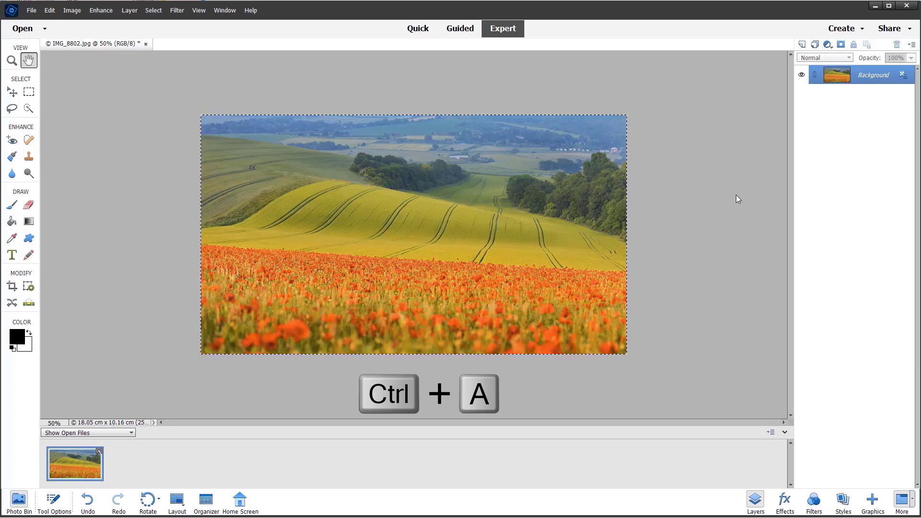
pyautogui.press('Ctrl+a')
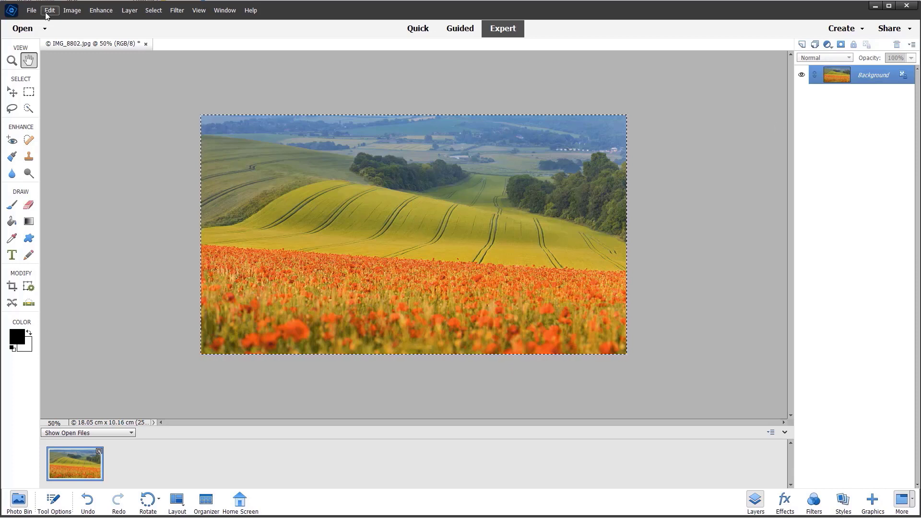
pyautogui.click(53, 10)
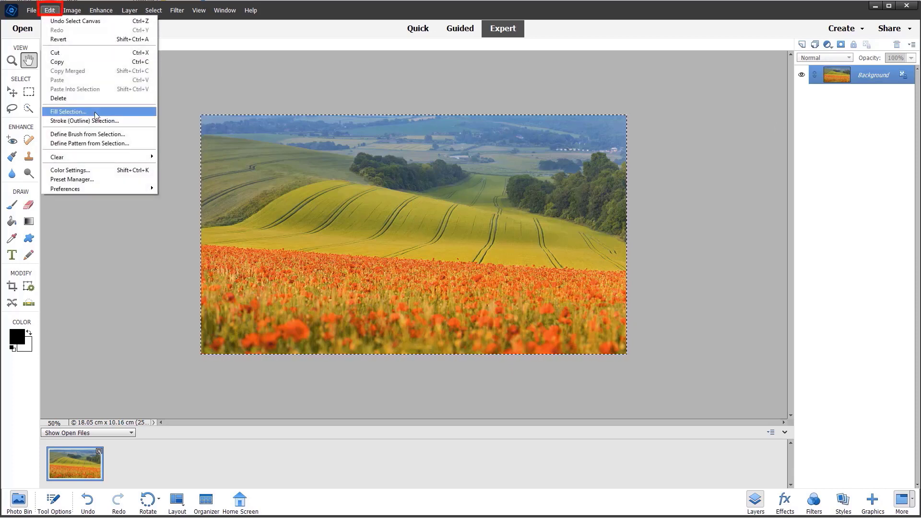
pyautogui.click(72, 121)
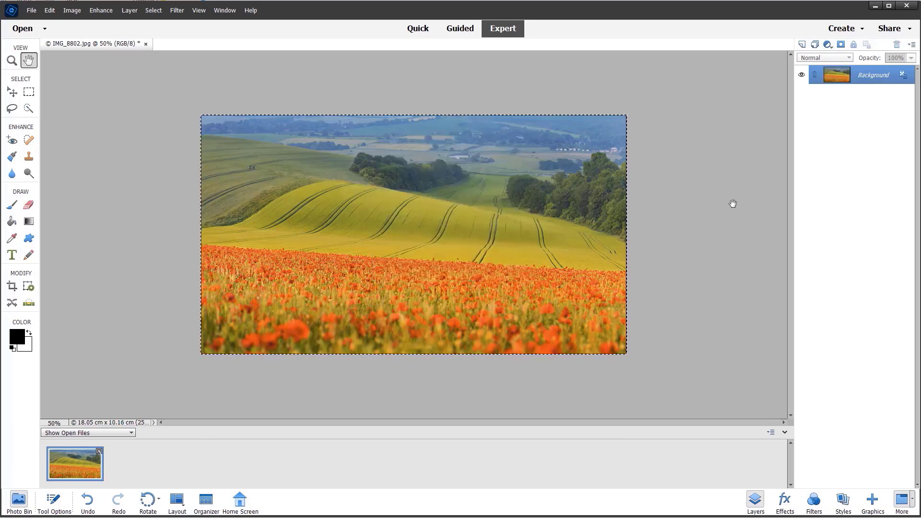
pyautogui.press('Ctrl+D')
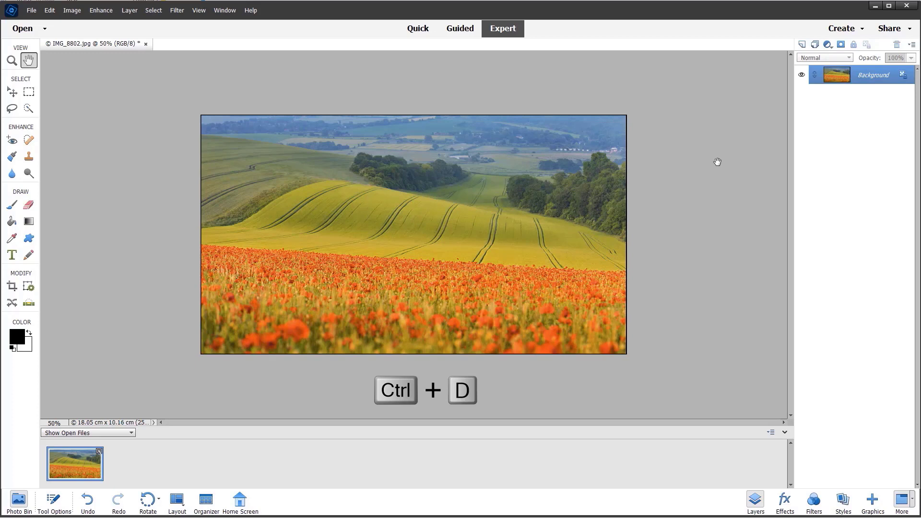
pyautogui.press('Ctrl+d')
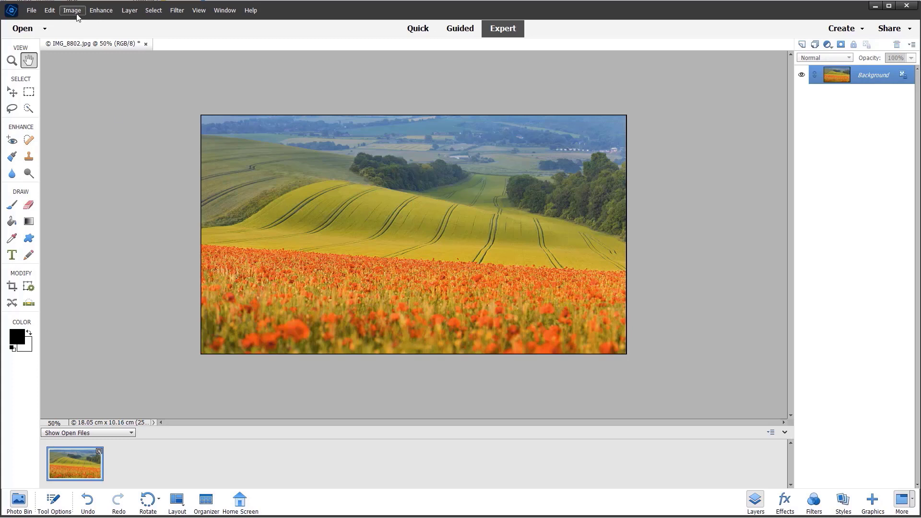
pyautogui.click(73, 10)
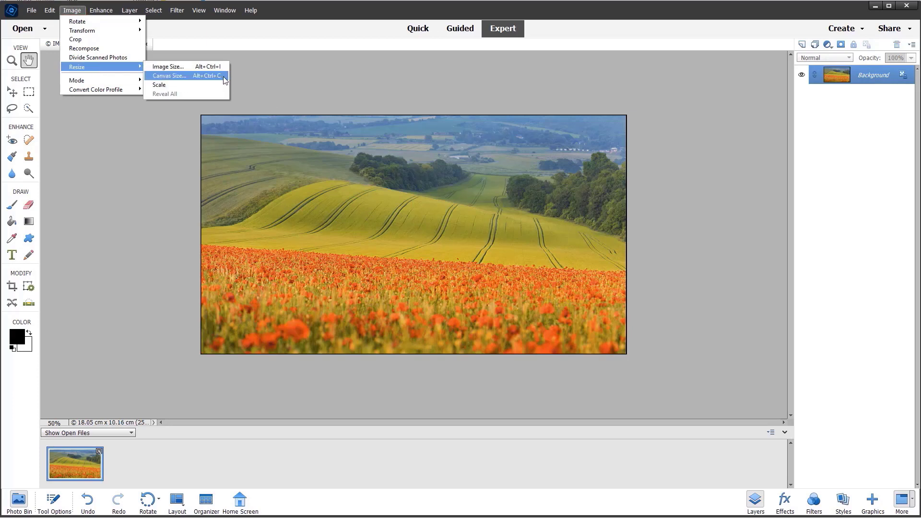
pyautogui.click(169, 75)
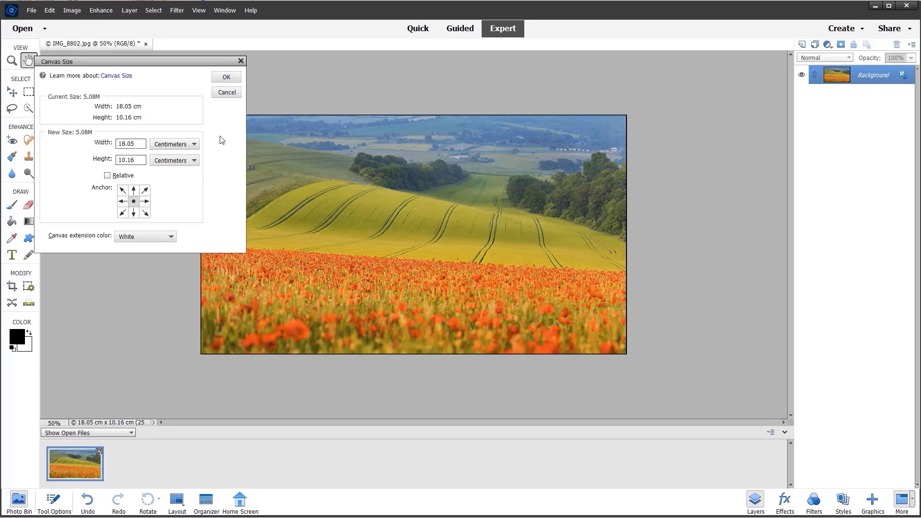
pyautogui.click(192, 144)
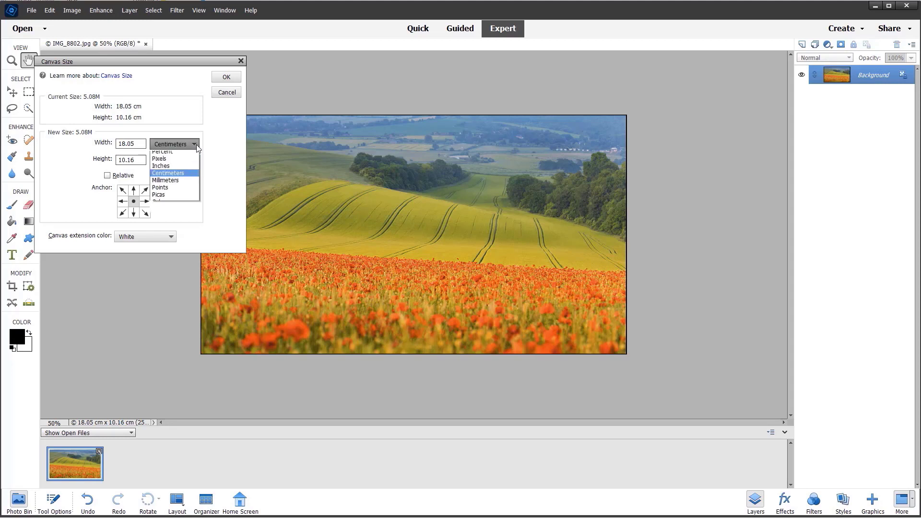
pyautogui.click(162, 152)
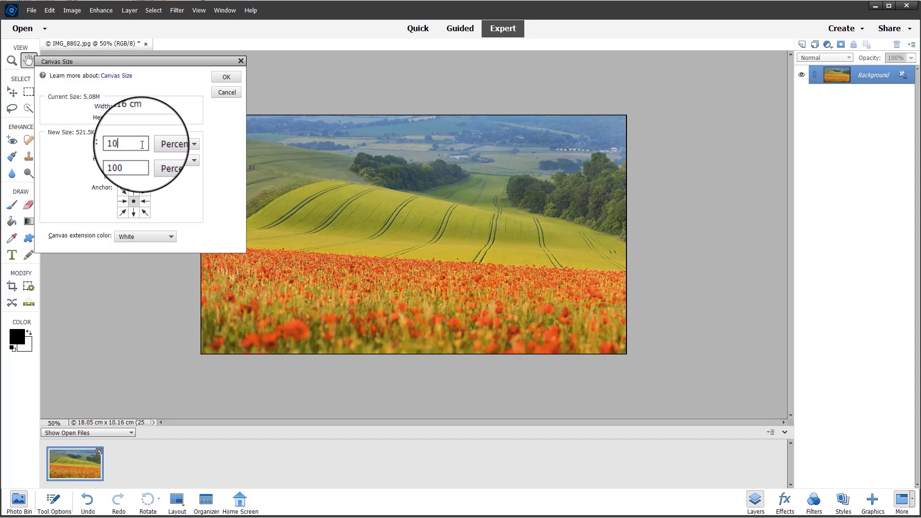
pyautogui.write('115')
pyautogui.click(126, 168)
pyautogui.write('120')
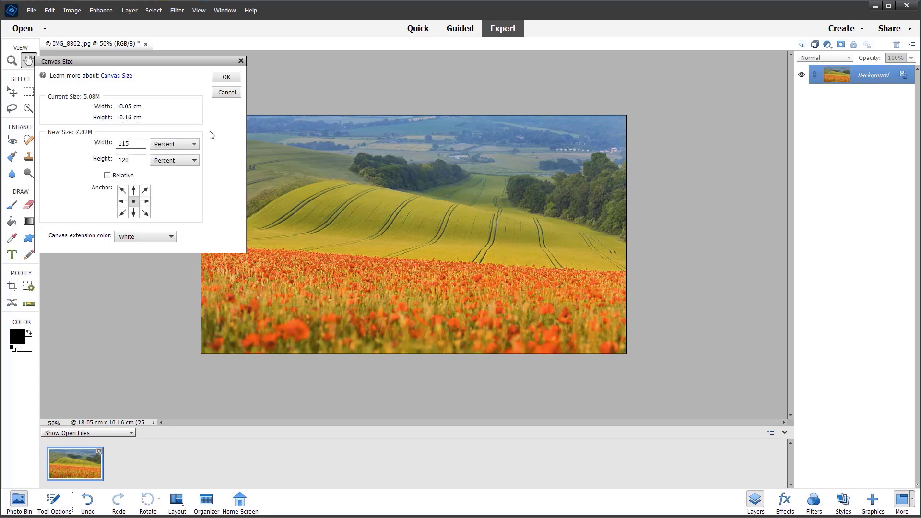
pyautogui.click(227, 76)
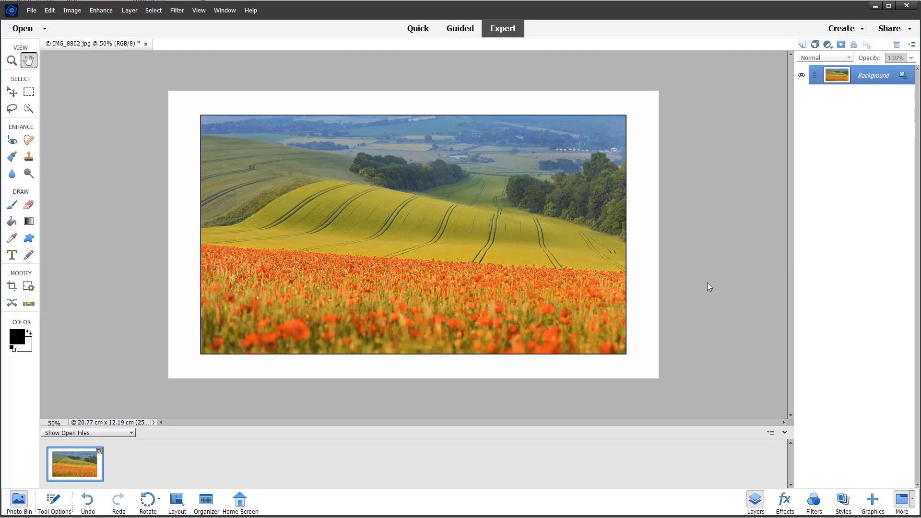
pyautogui.moveTo(716, 278)
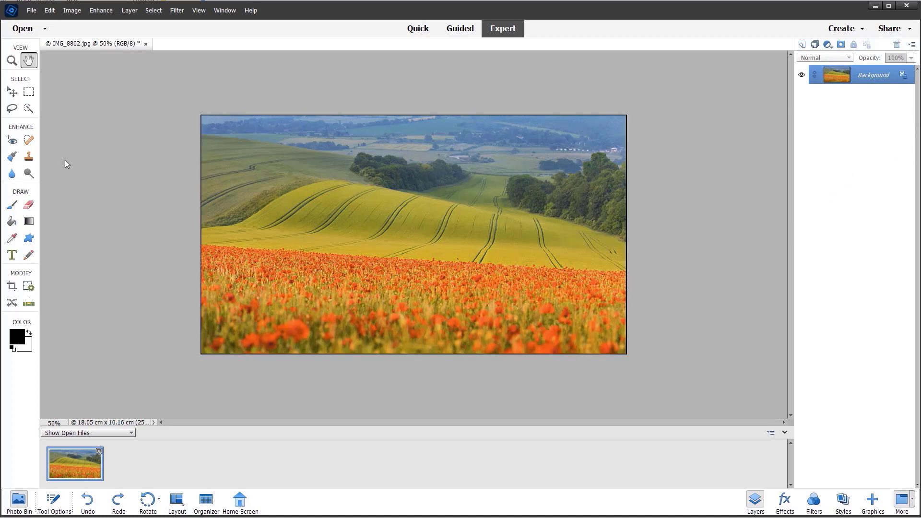
# Start the Crop tool and draw a crop box covering the whole photo.
pyautogui.click(12, 286)
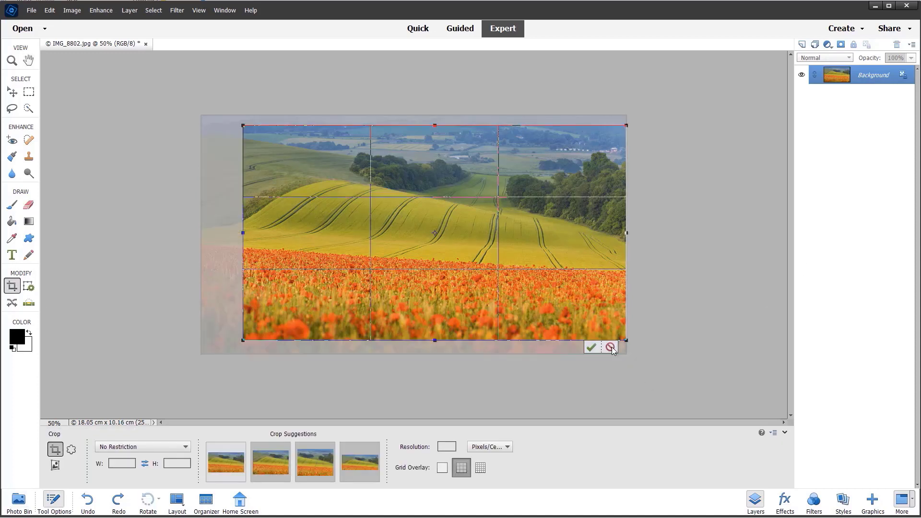
pyautogui.click(591, 347)
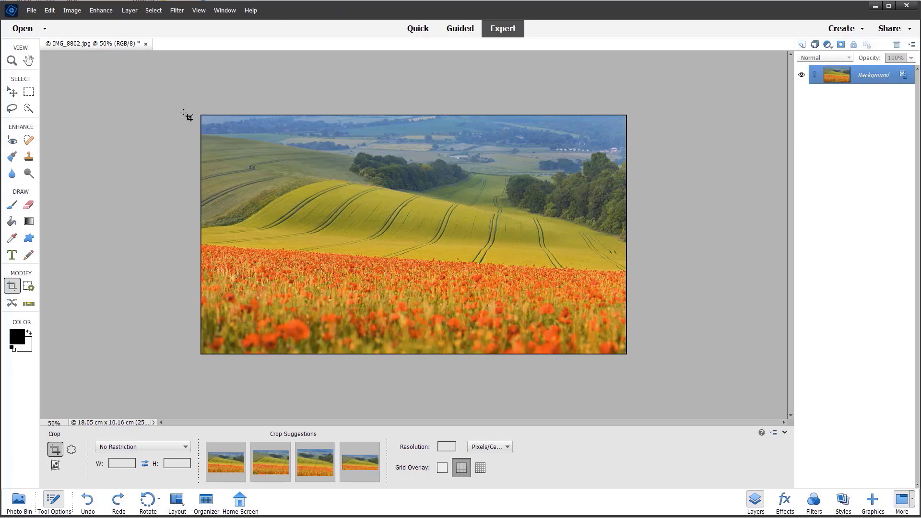
pyautogui.moveTo(202, 116); pyautogui.dragTo(484, 238)
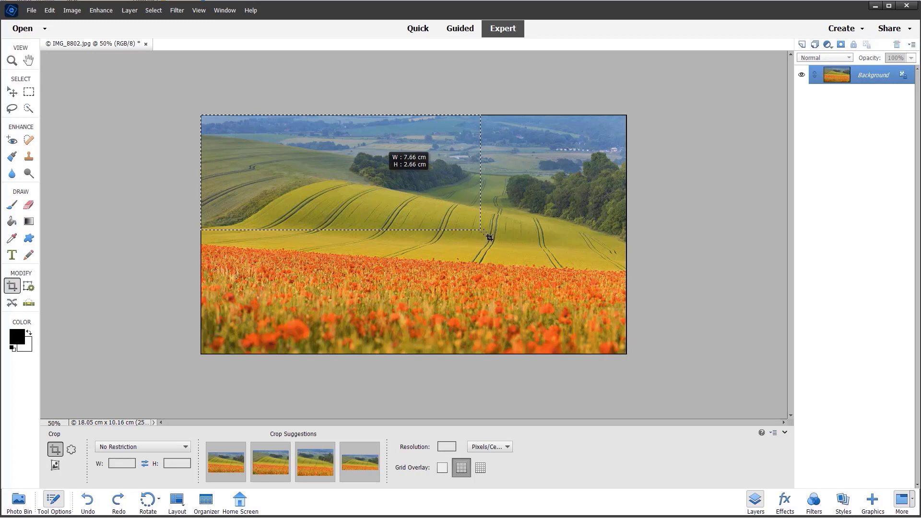
pyautogui.moveTo(489, 238); pyautogui.dragTo(626, 355)
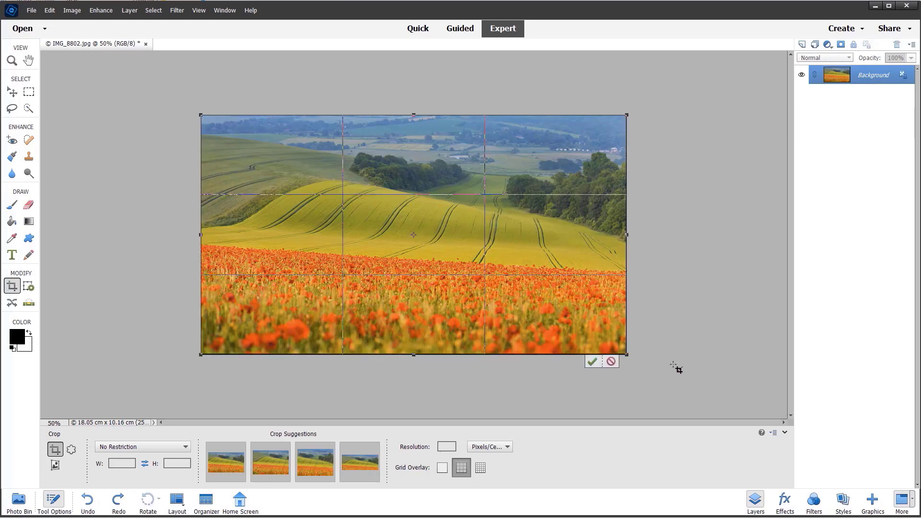
pyautogui.moveTo(399, 112)
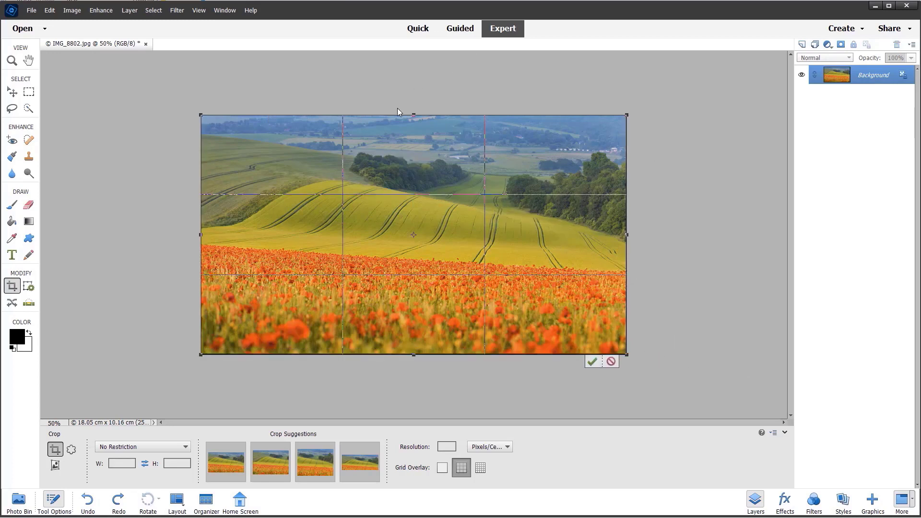
# Extend the crop box beyond the photo's top, right and left edges.
pyautogui.moveTo(412, 113); pyautogui.dragTo(412, 112)
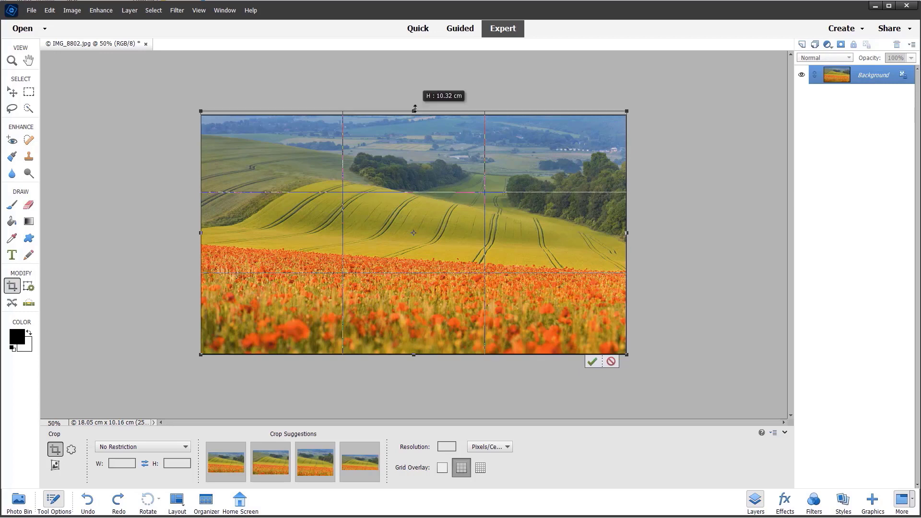
pyautogui.moveTo(413, 111); pyautogui.dragTo(412, 91)
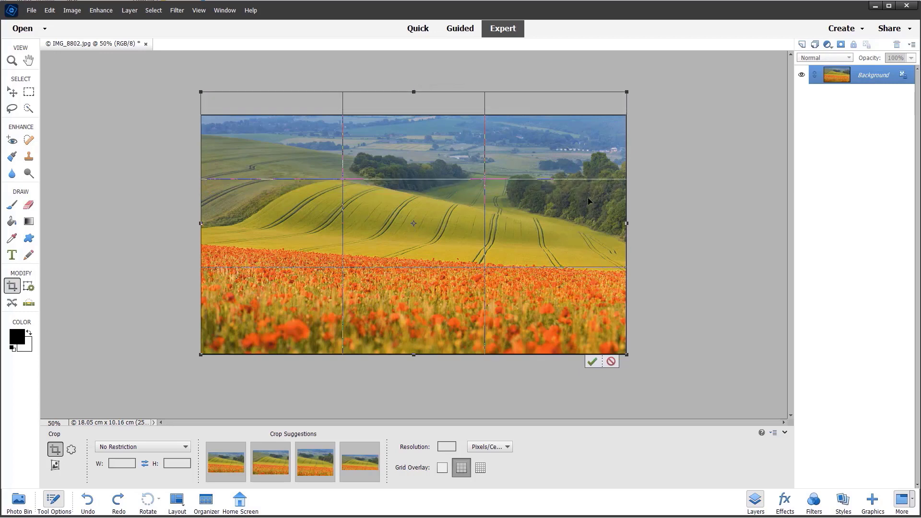
pyautogui.moveTo(645, 223)
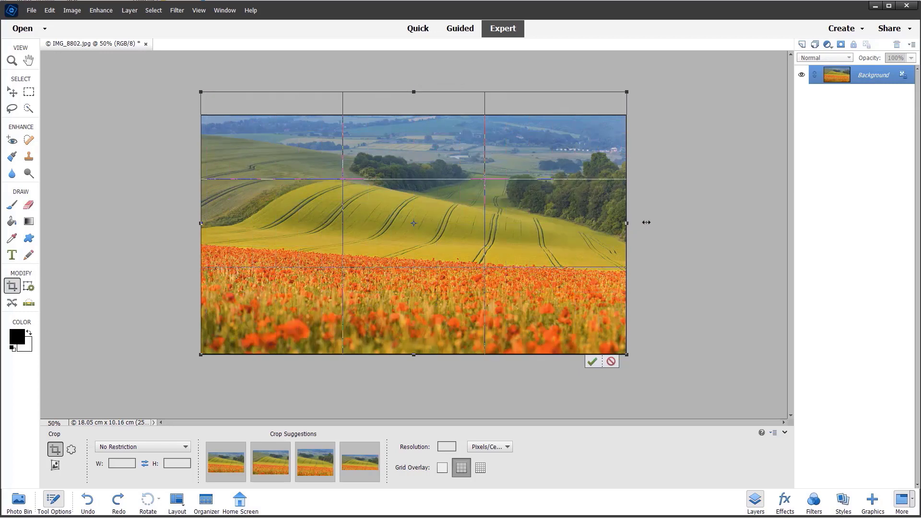
pyautogui.moveTo(626, 223); pyautogui.dragTo(639, 223)
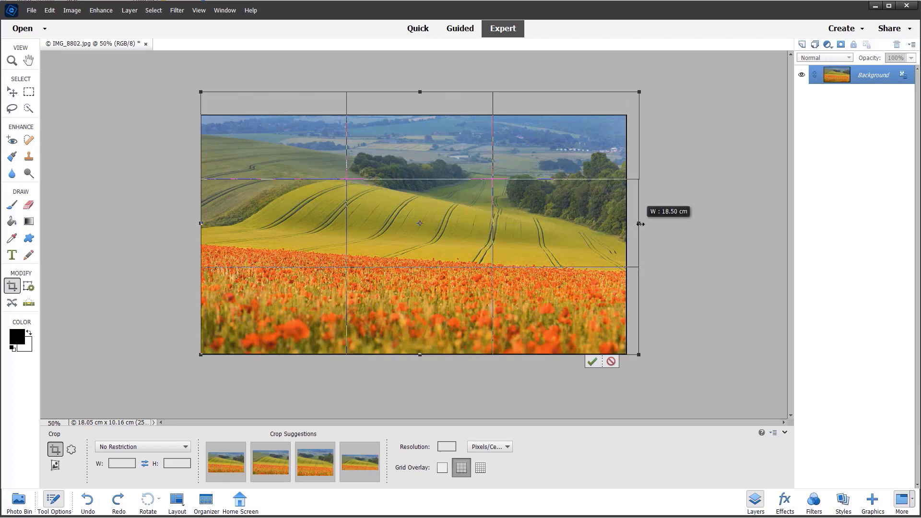
pyautogui.moveTo(640, 224); pyautogui.dragTo(651, 223)
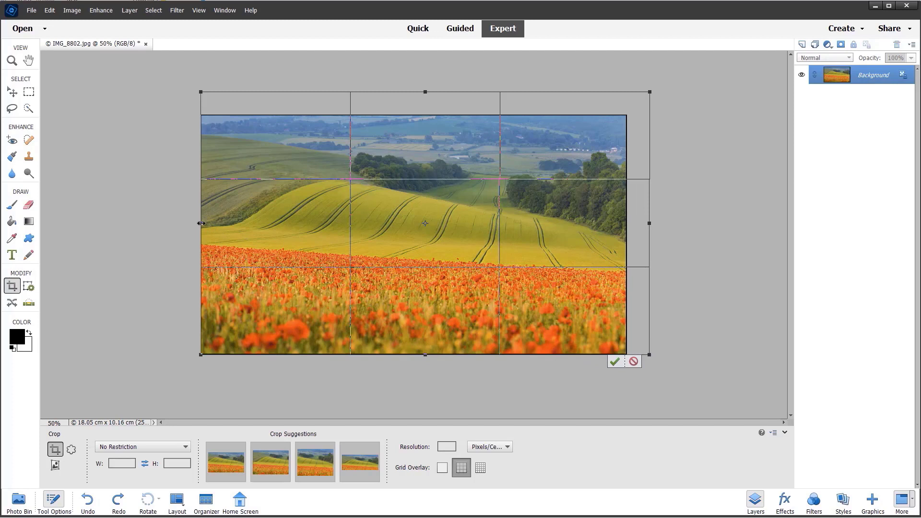
pyautogui.moveTo(202, 224); pyautogui.dragTo(174, 232)
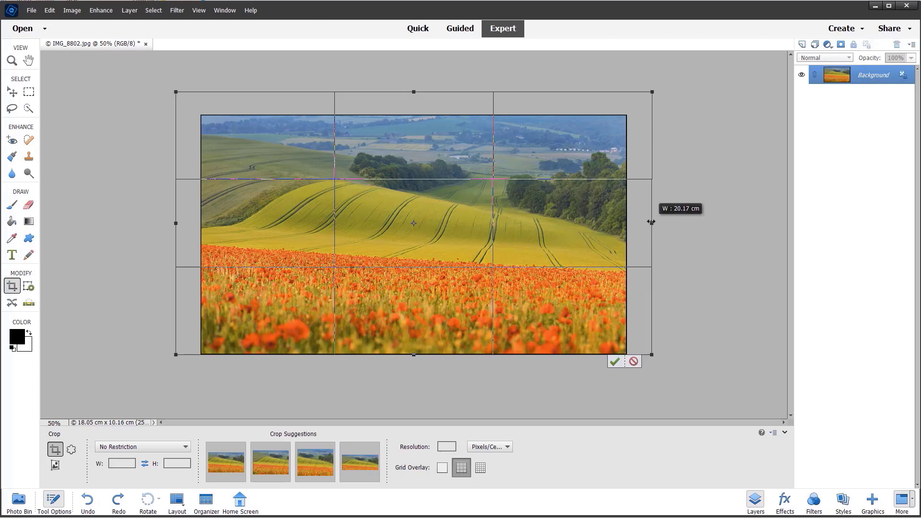
pyautogui.moveTo(411, 355)
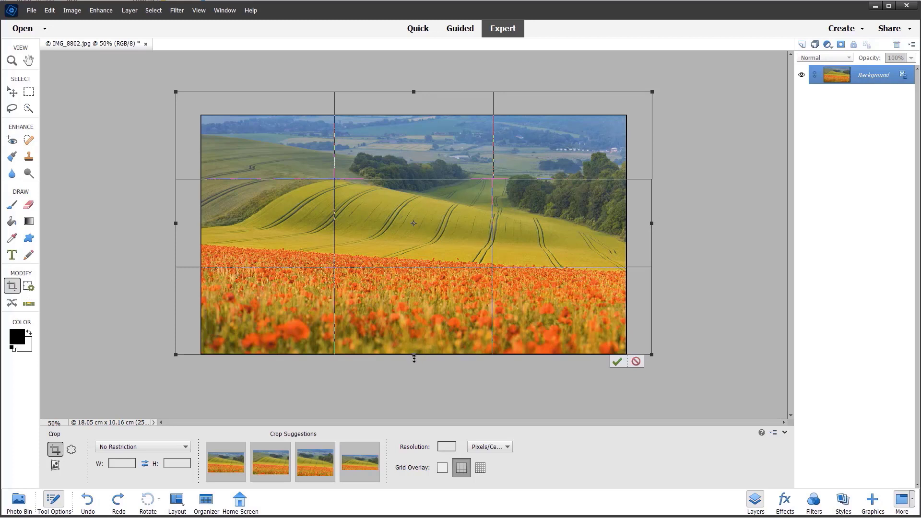
# Pull the crop box well below the photo and commit it to create the white border.
pyautogui.moveTo(414, 358); pyautogui.dragTo(414, 412)
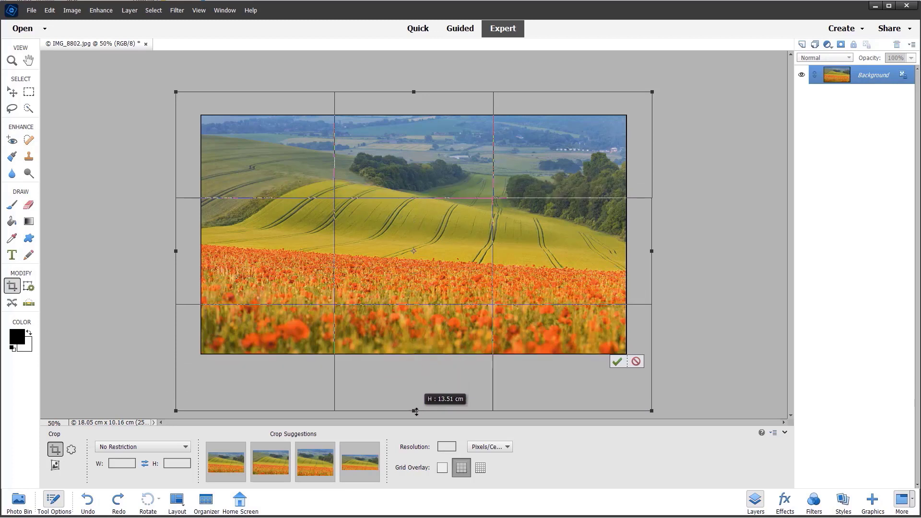
pyautogui.moveTo(413, 412); pyautogui.dragTo(412, 410)
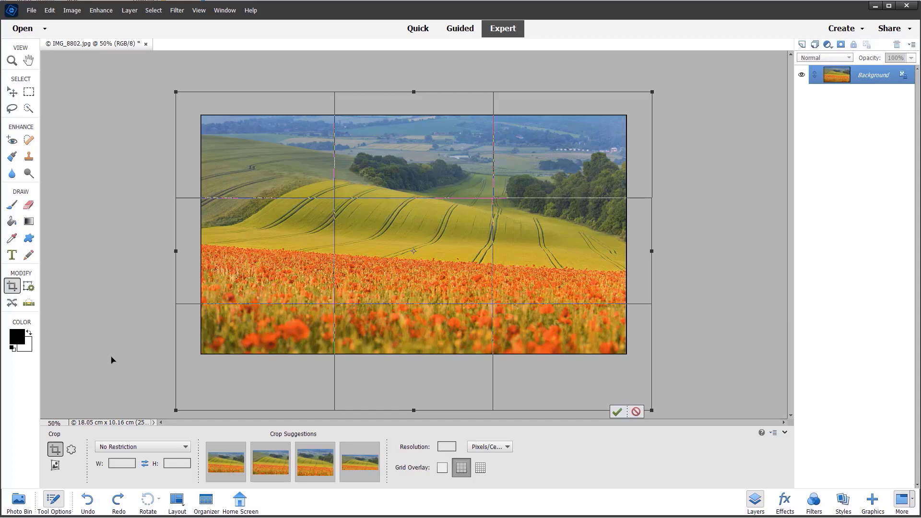
pyautogui.moveTo(29, 348)
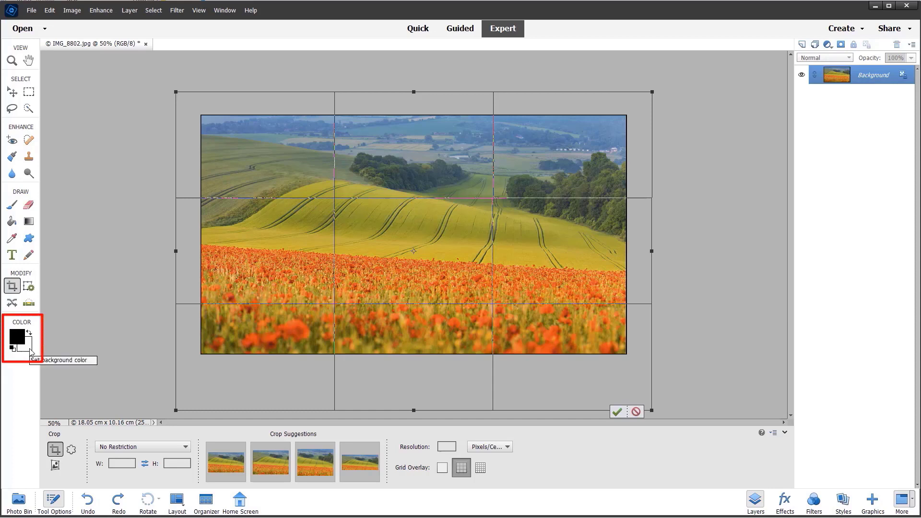
pyautogui.moveTo(620, 412)
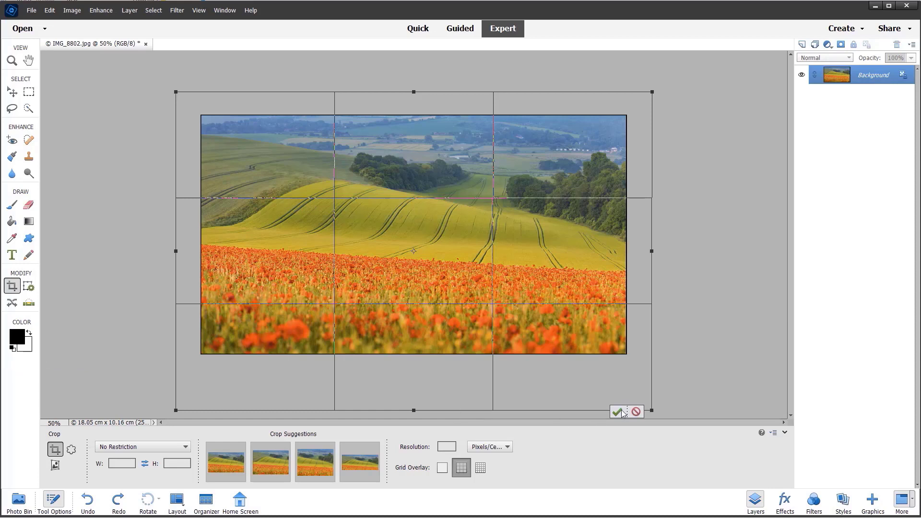
pyautogui.click(618, 412)
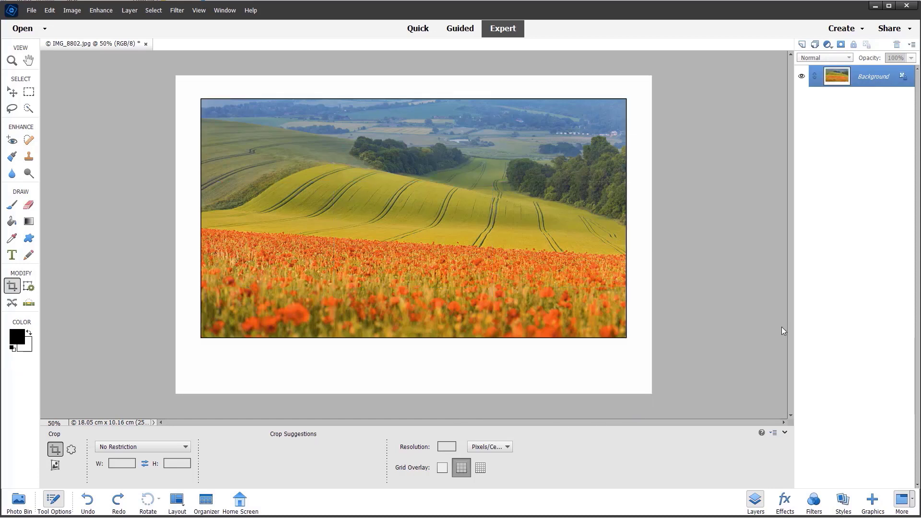